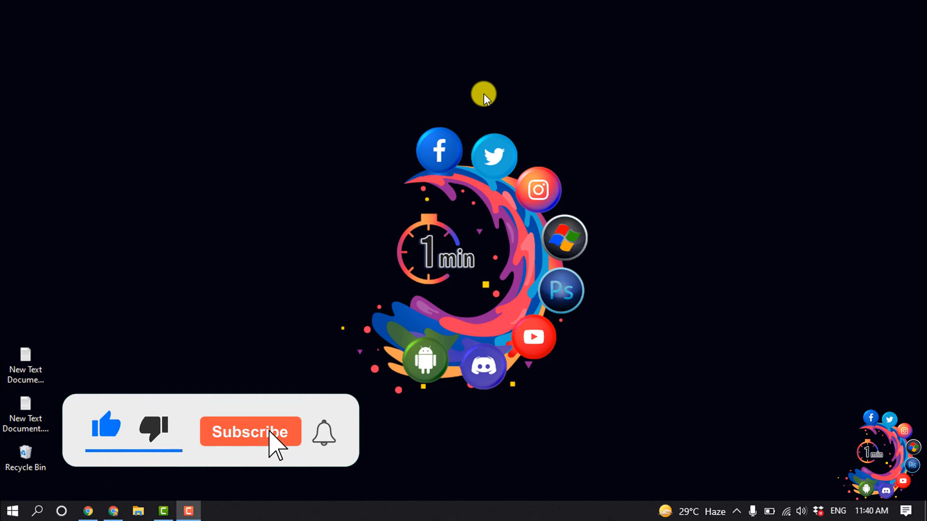
Bring the Chrome window with the Wix site editor to the foreground from the taskbar
click(250, 432)
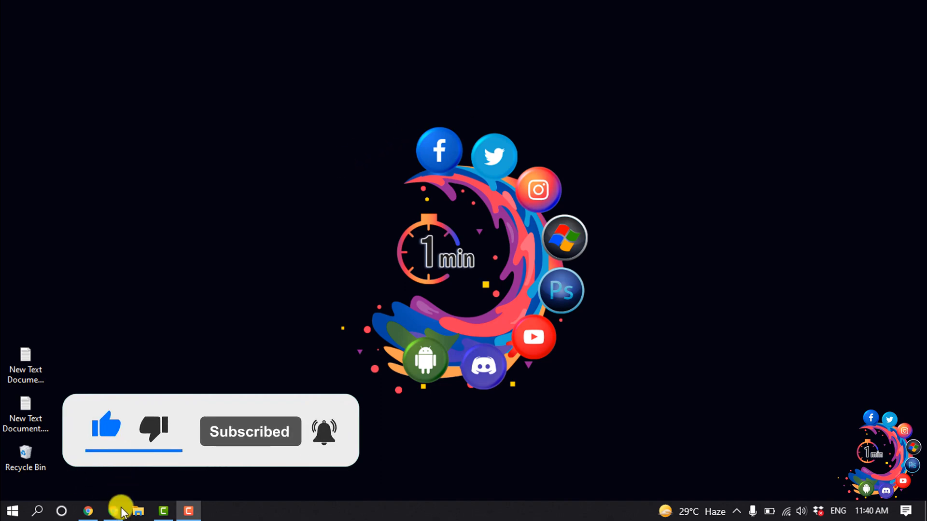
click(87, 511)
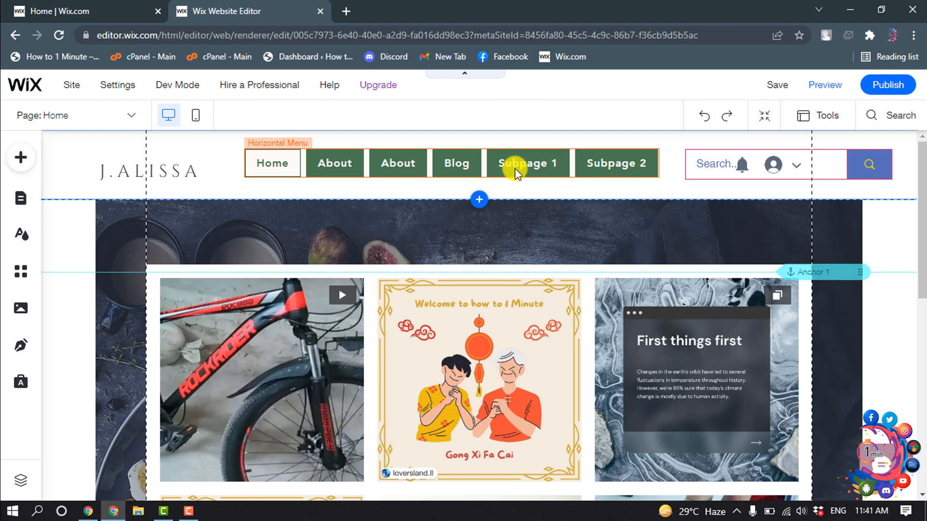
mouse_move(520, 159)
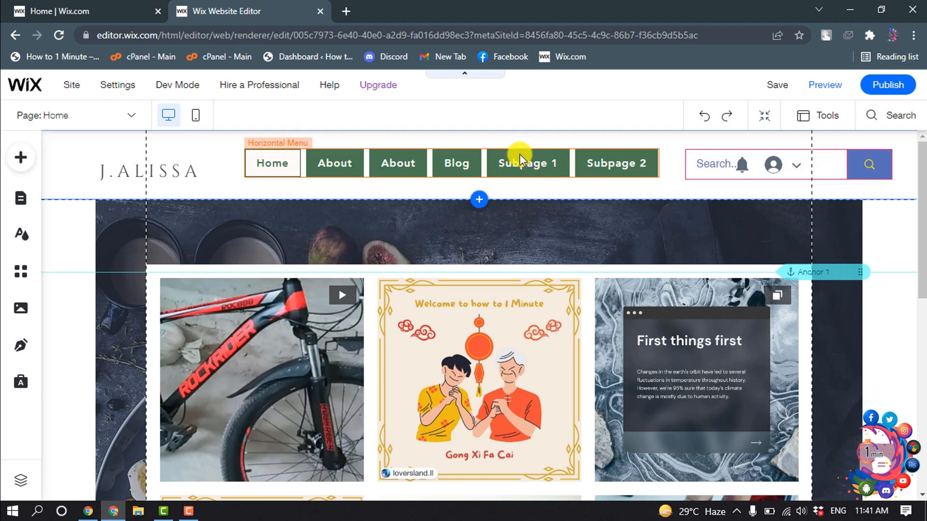
mouse_move(610, 177)
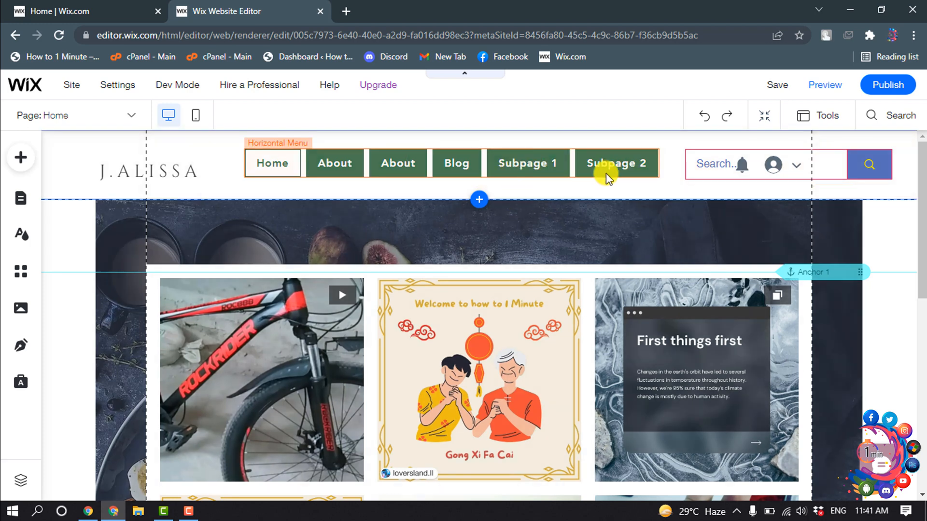
mouse_move(527, 163)
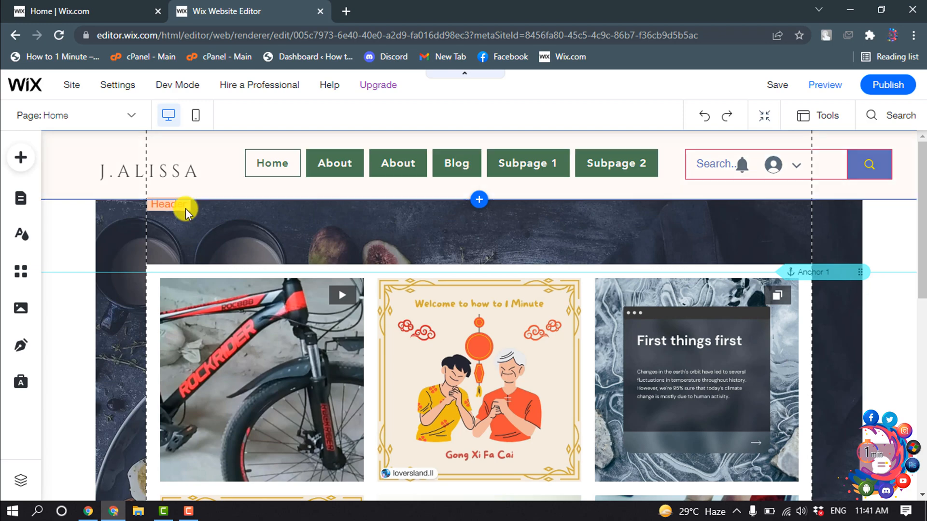
mouse_move(20, 198)
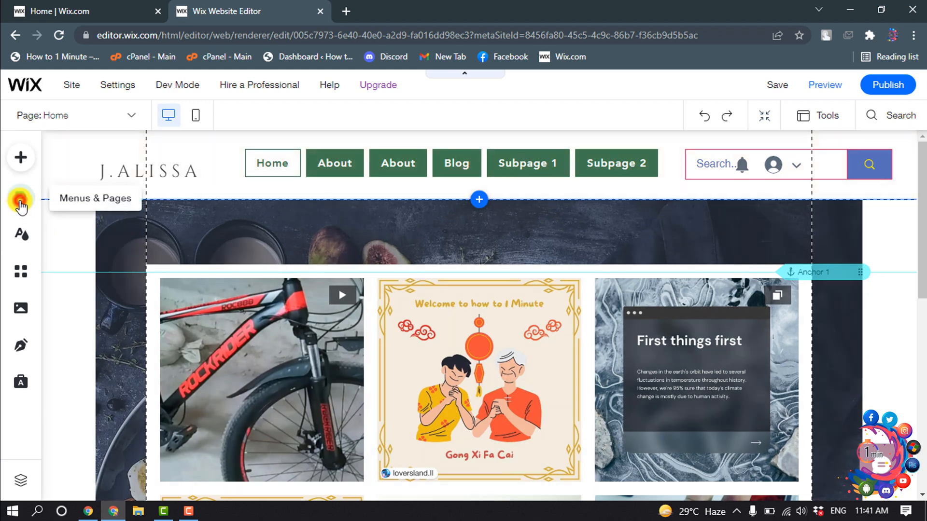
Nest Subpage 1 and Subpage 2 under Blog in Menus & Pages, then close the Site Pages panel
click(20, 198)
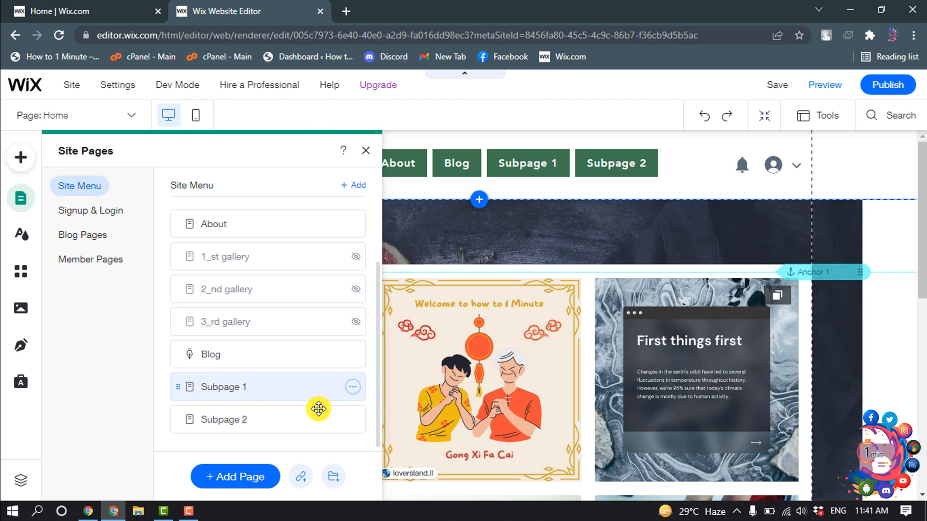
mouse_move(202, 395)
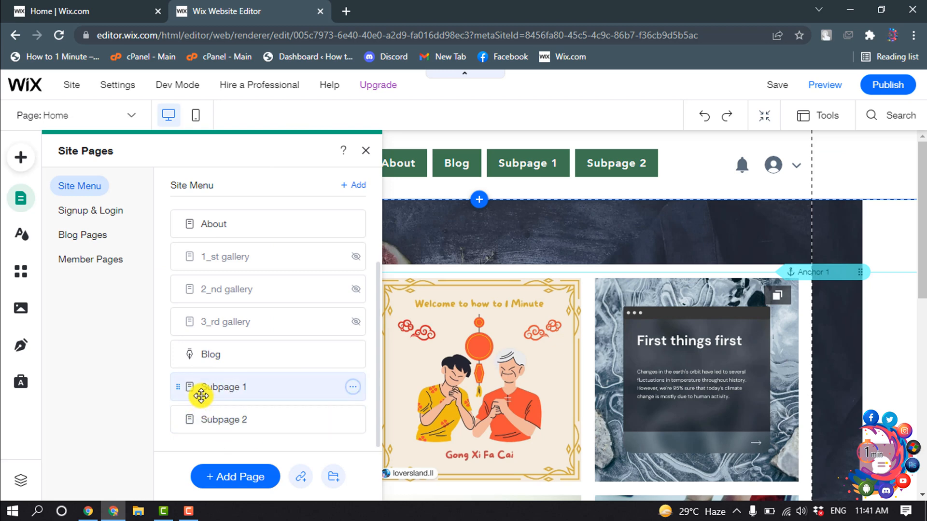
click(353, 386)
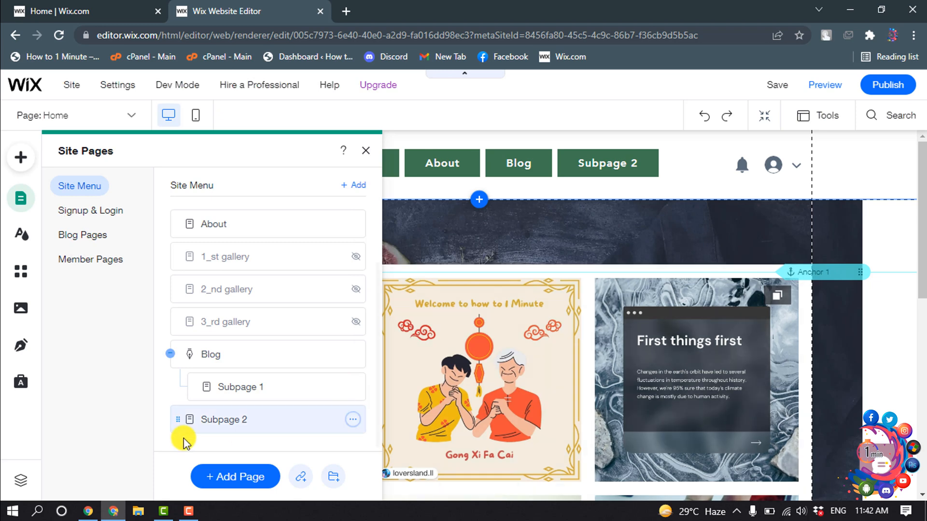
click(352, 420)
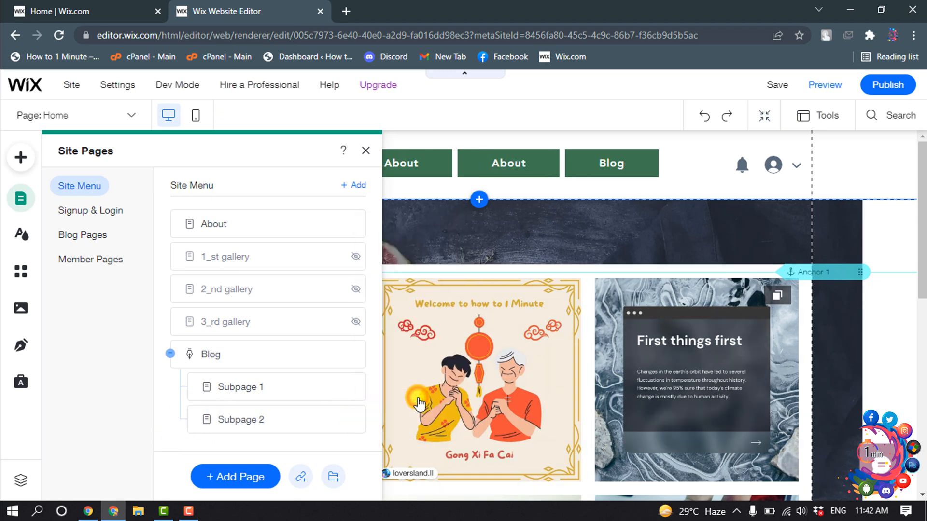
mouse_move(384, 147)
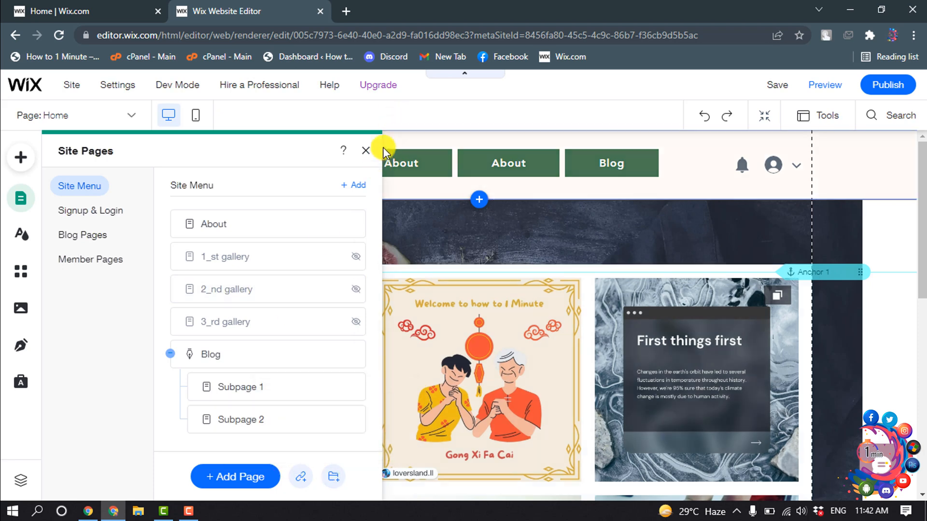
click(364, 150)
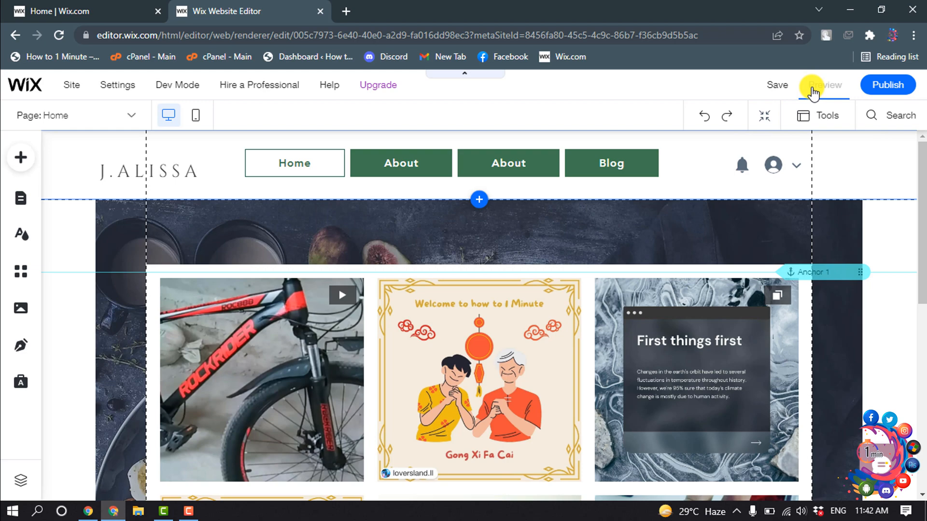
Switch to Preview so the menu shows Home, About, About and Blog as visitors see it
click(812, 84)
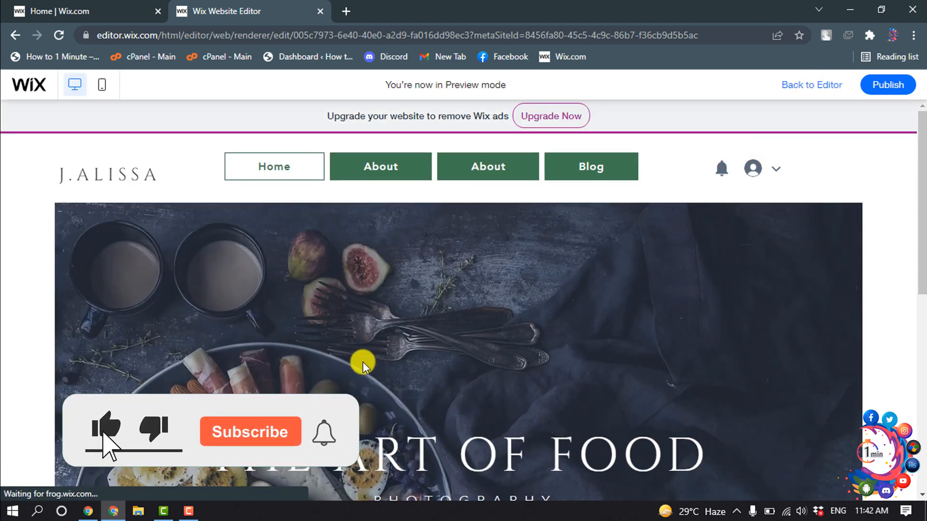